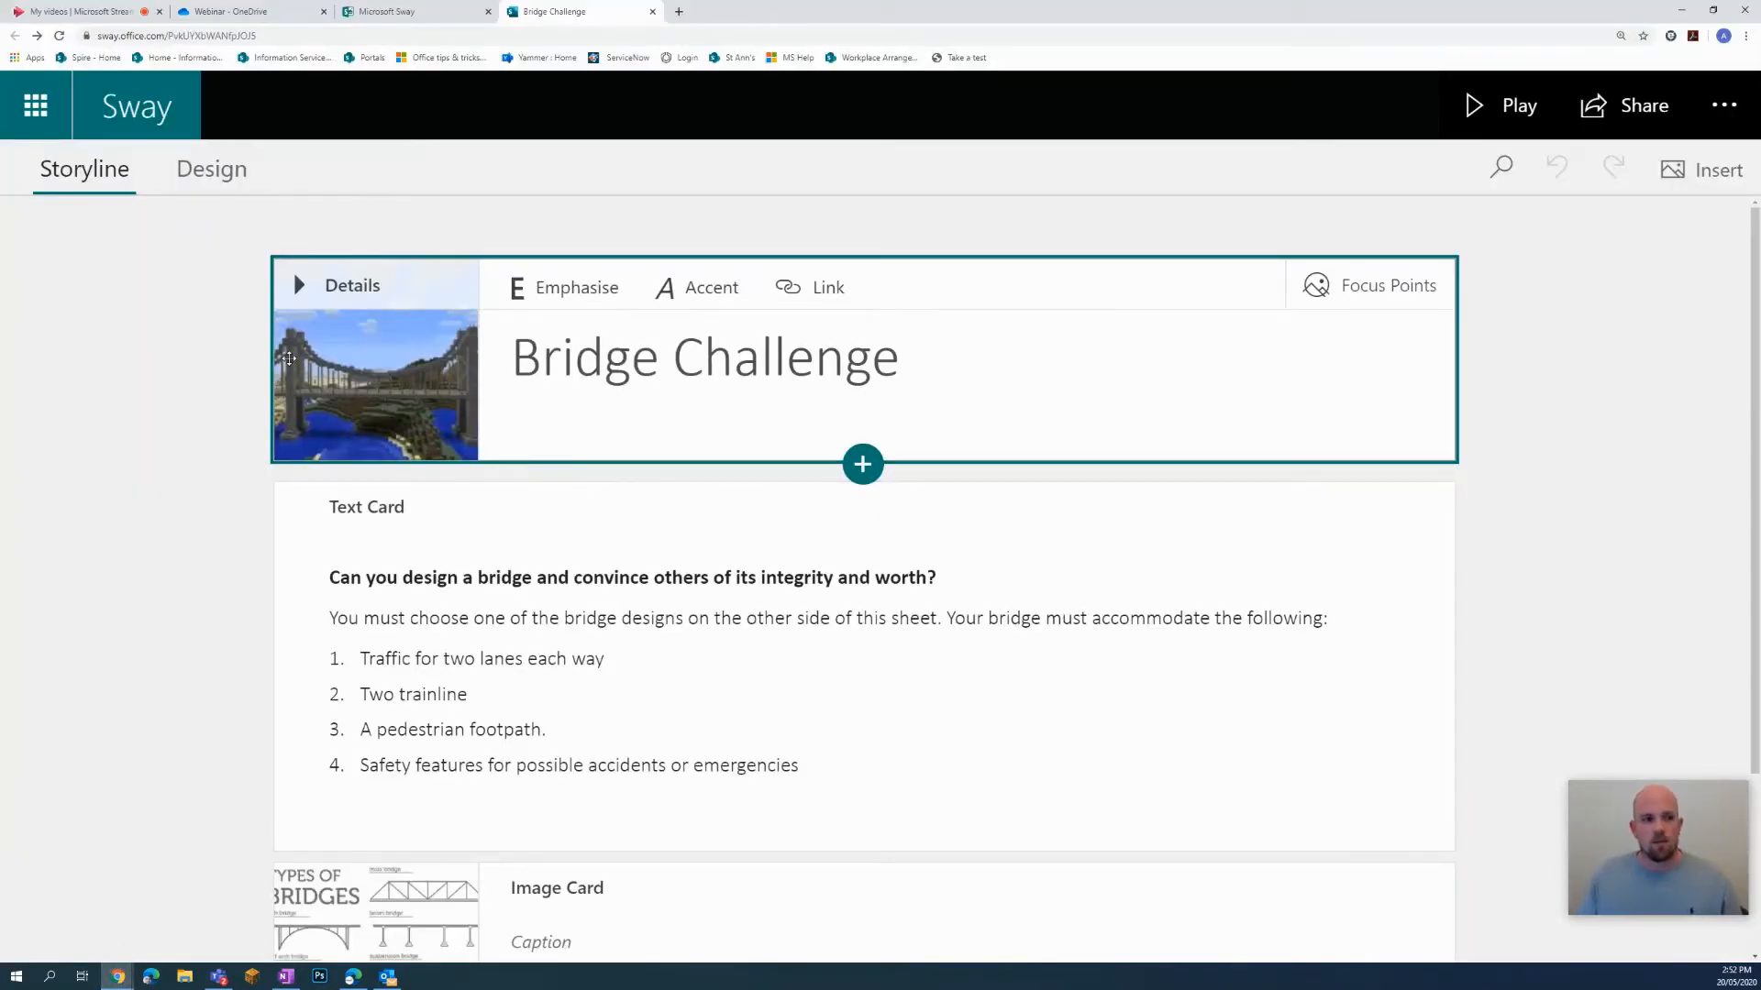
# Preview the Bridge Challenge Sway as viewers see it, then return to editing.
pyautogui.scroll(-3)
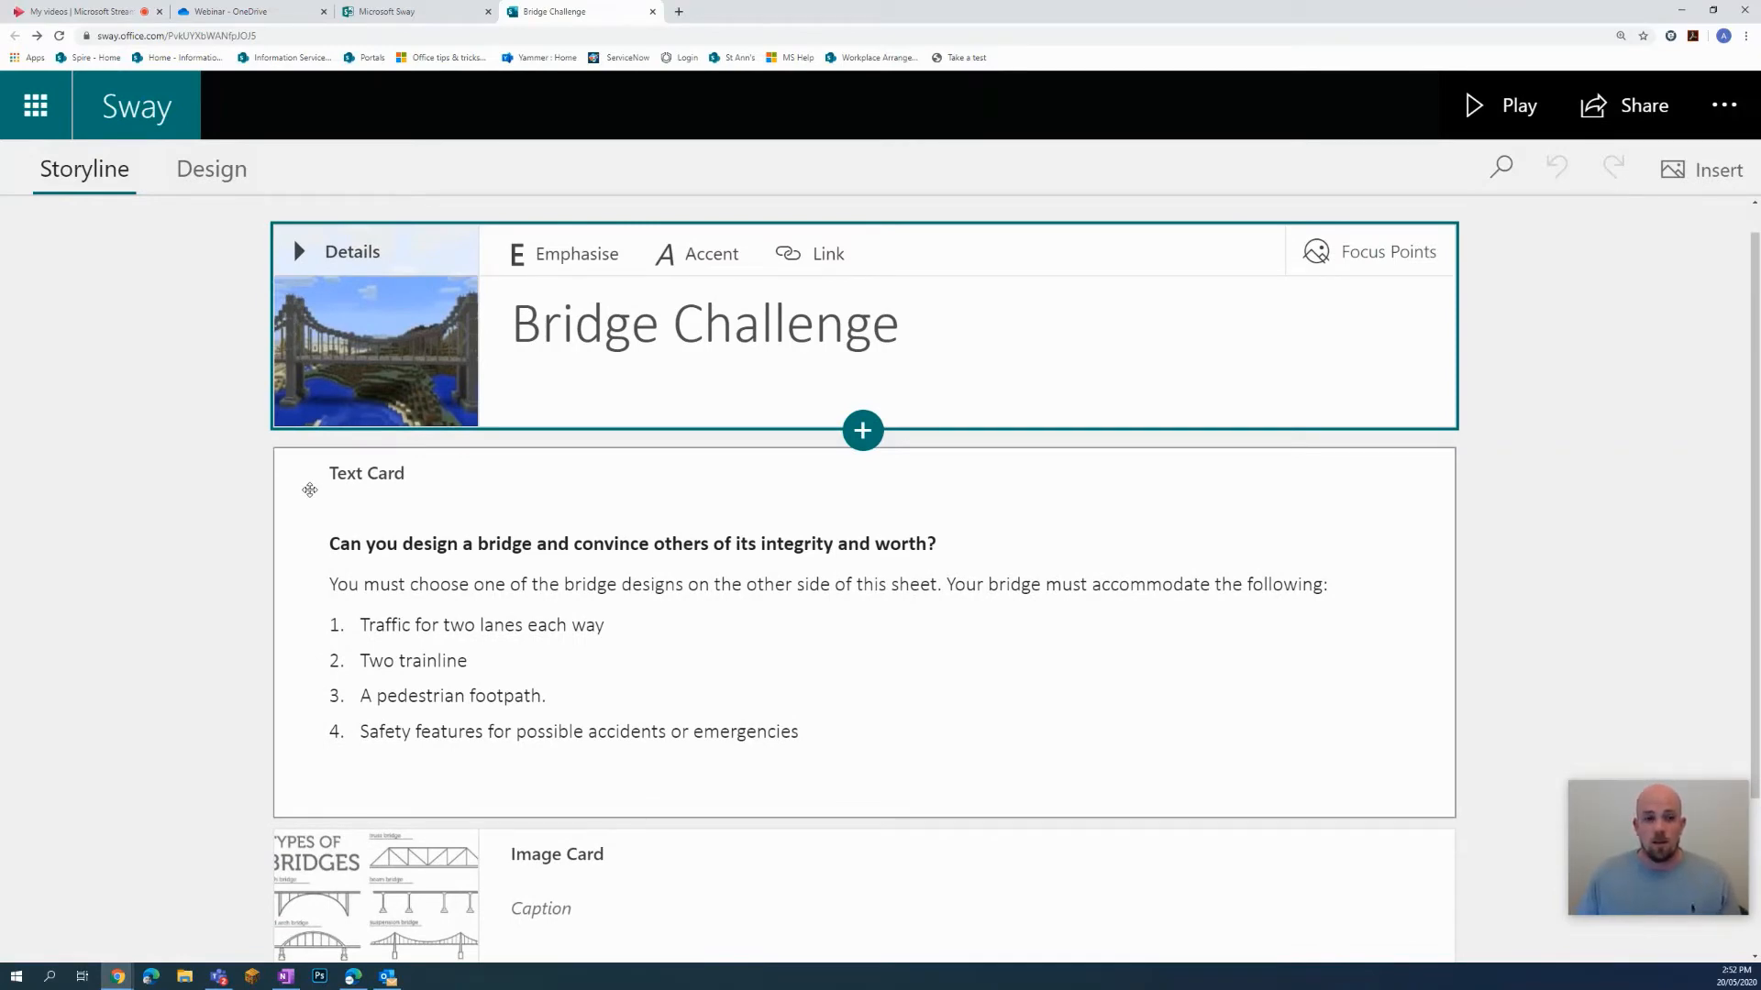
pyautogui.click(1519, 105)
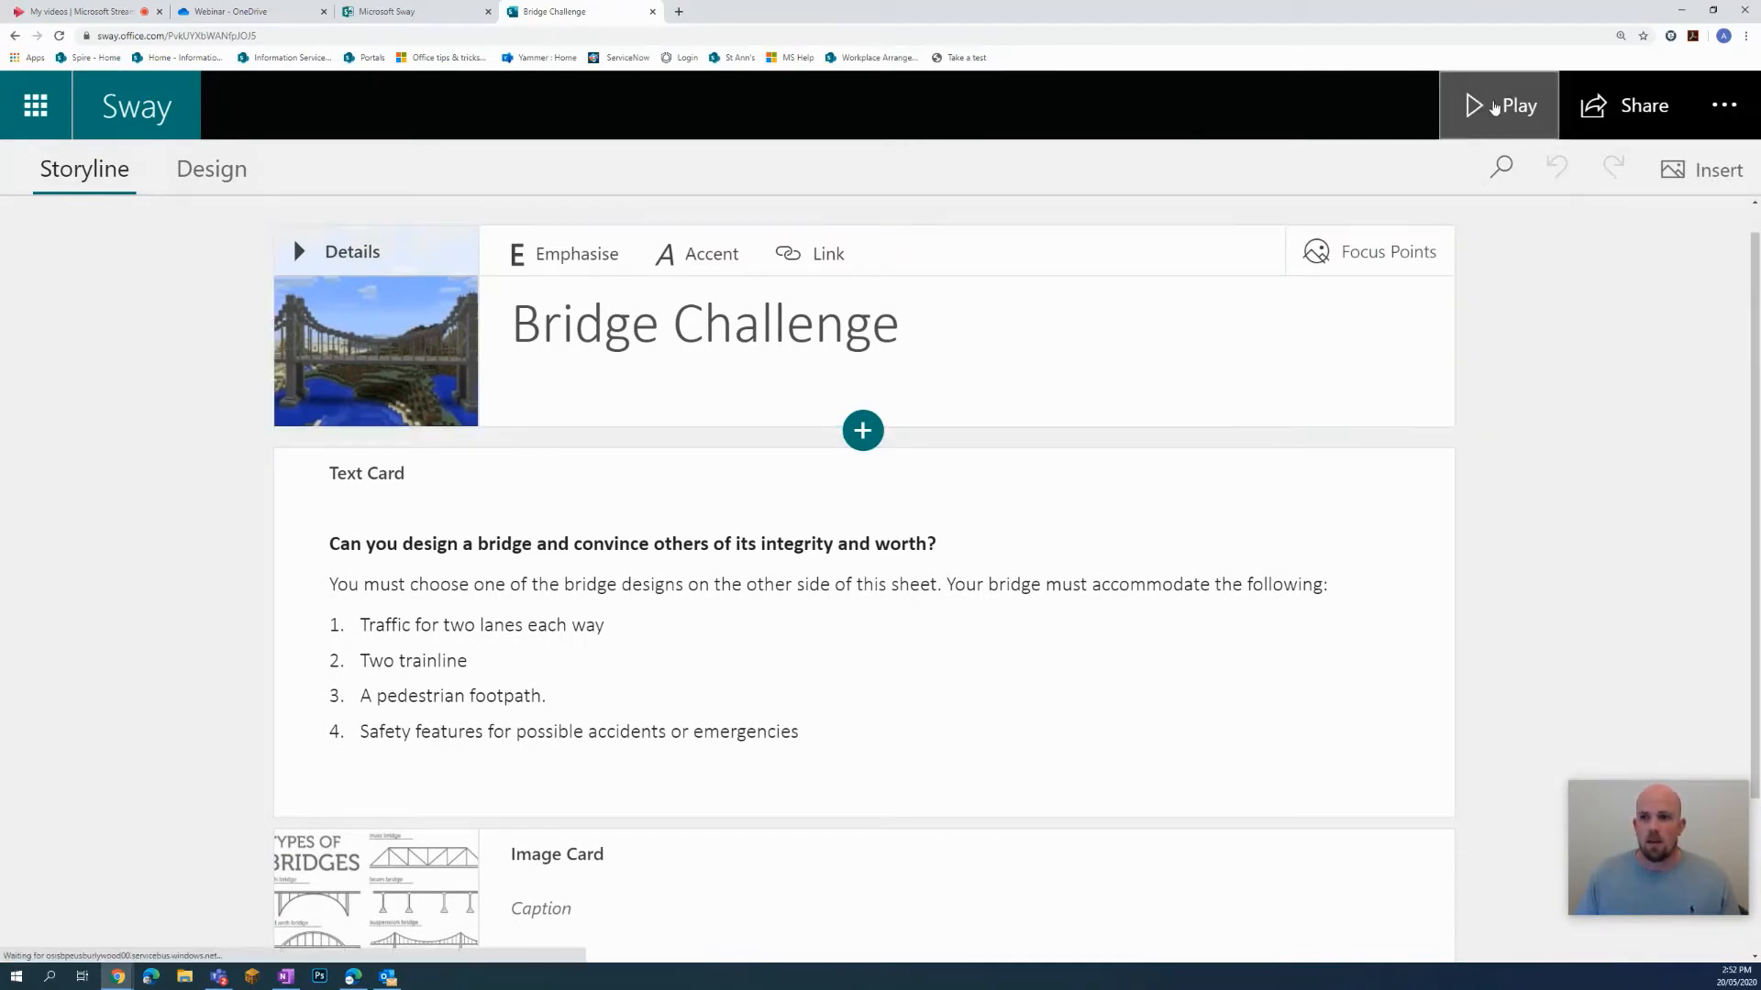
pyautogui.click(1514, 105)
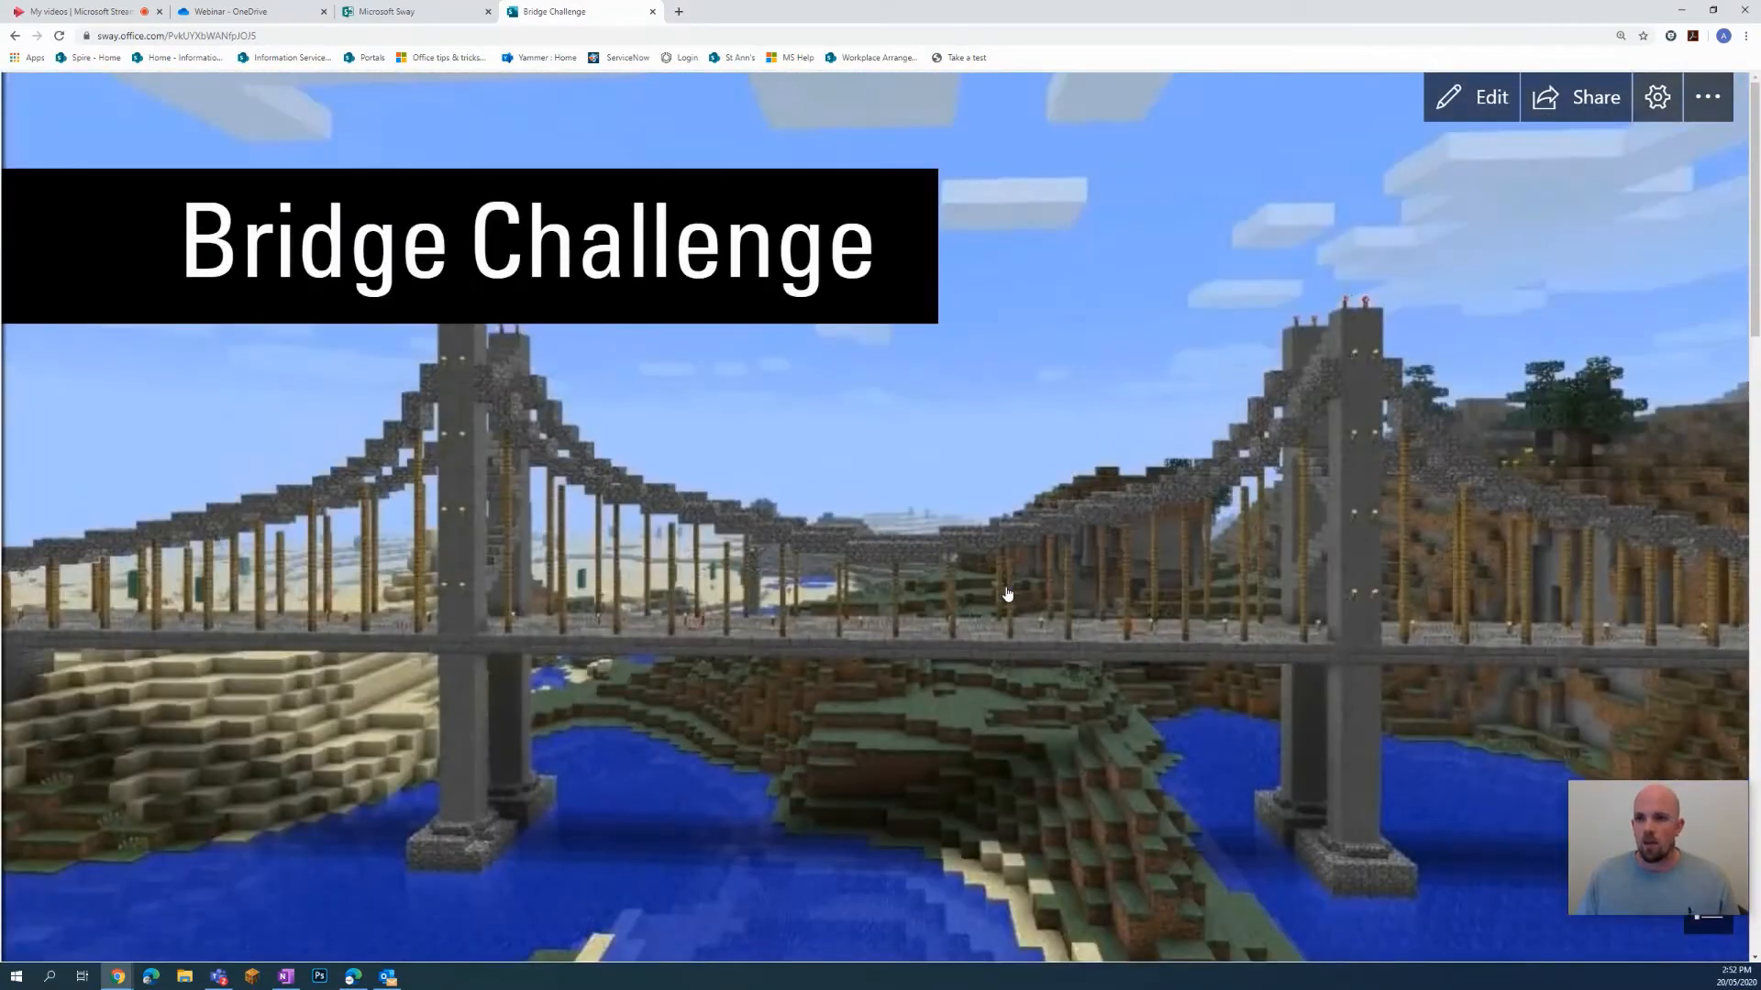
pyautogui.click(1491, 96)
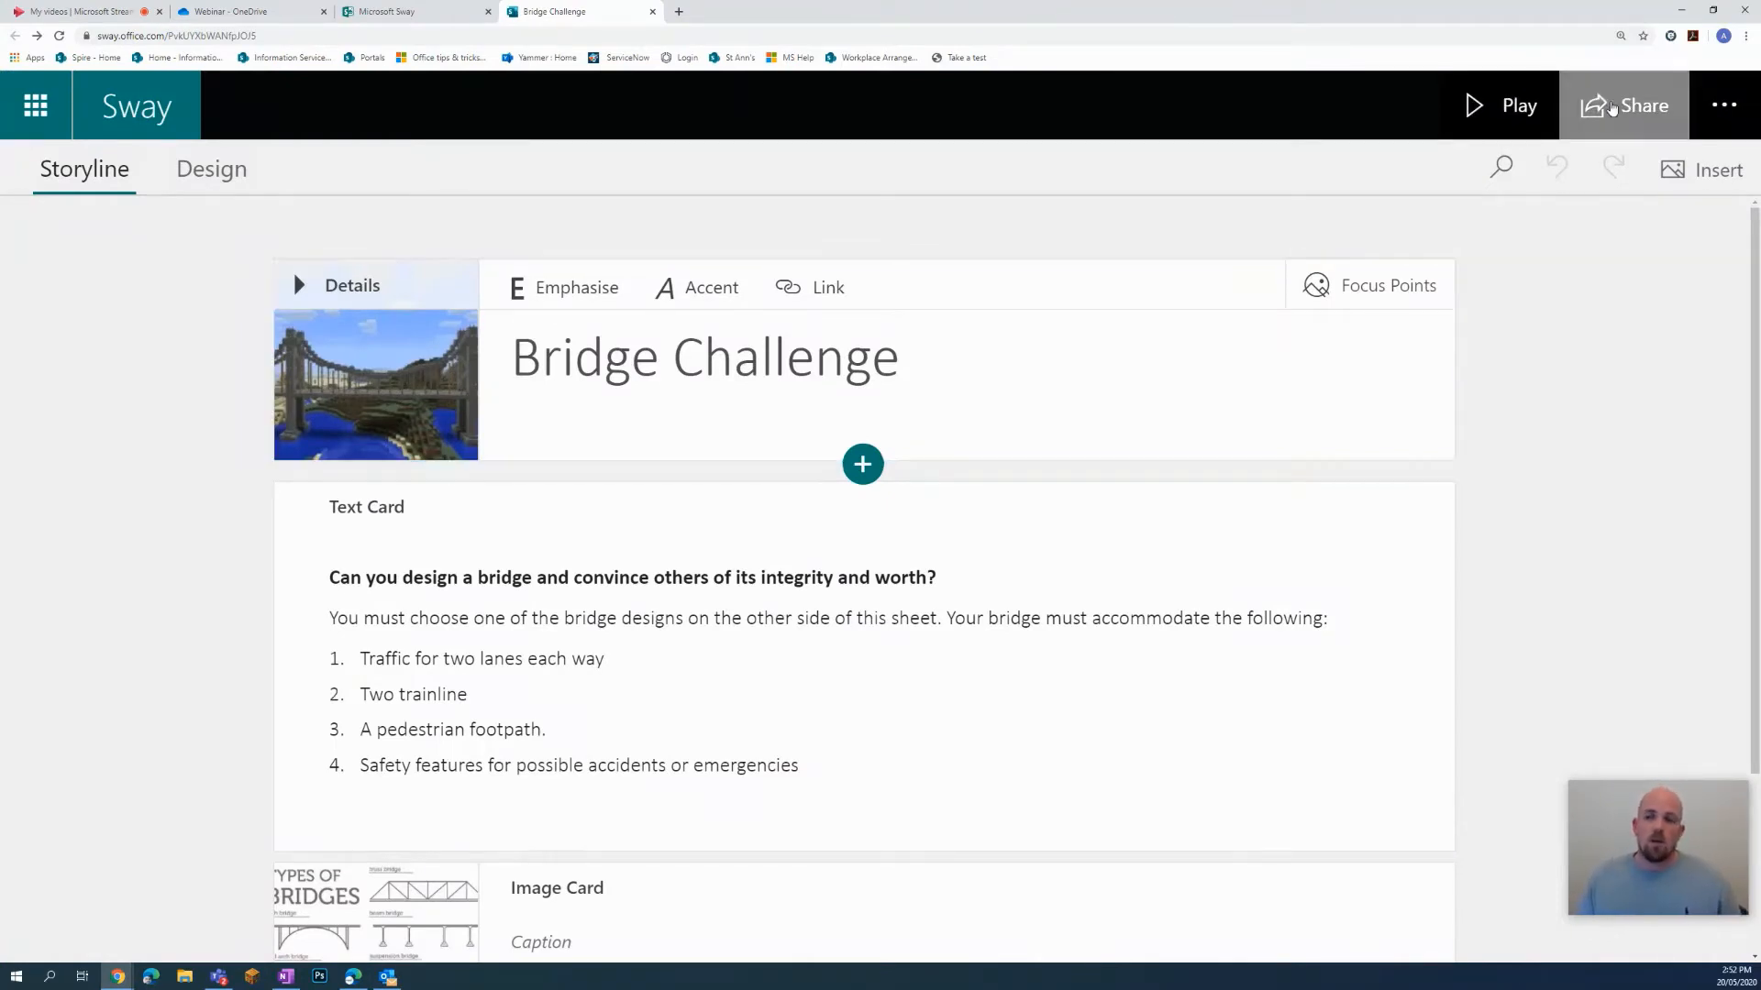
# Copy the Sway's view-only link for 'Those in your organisation with the link'.
pyautogui.click(1624, 104)
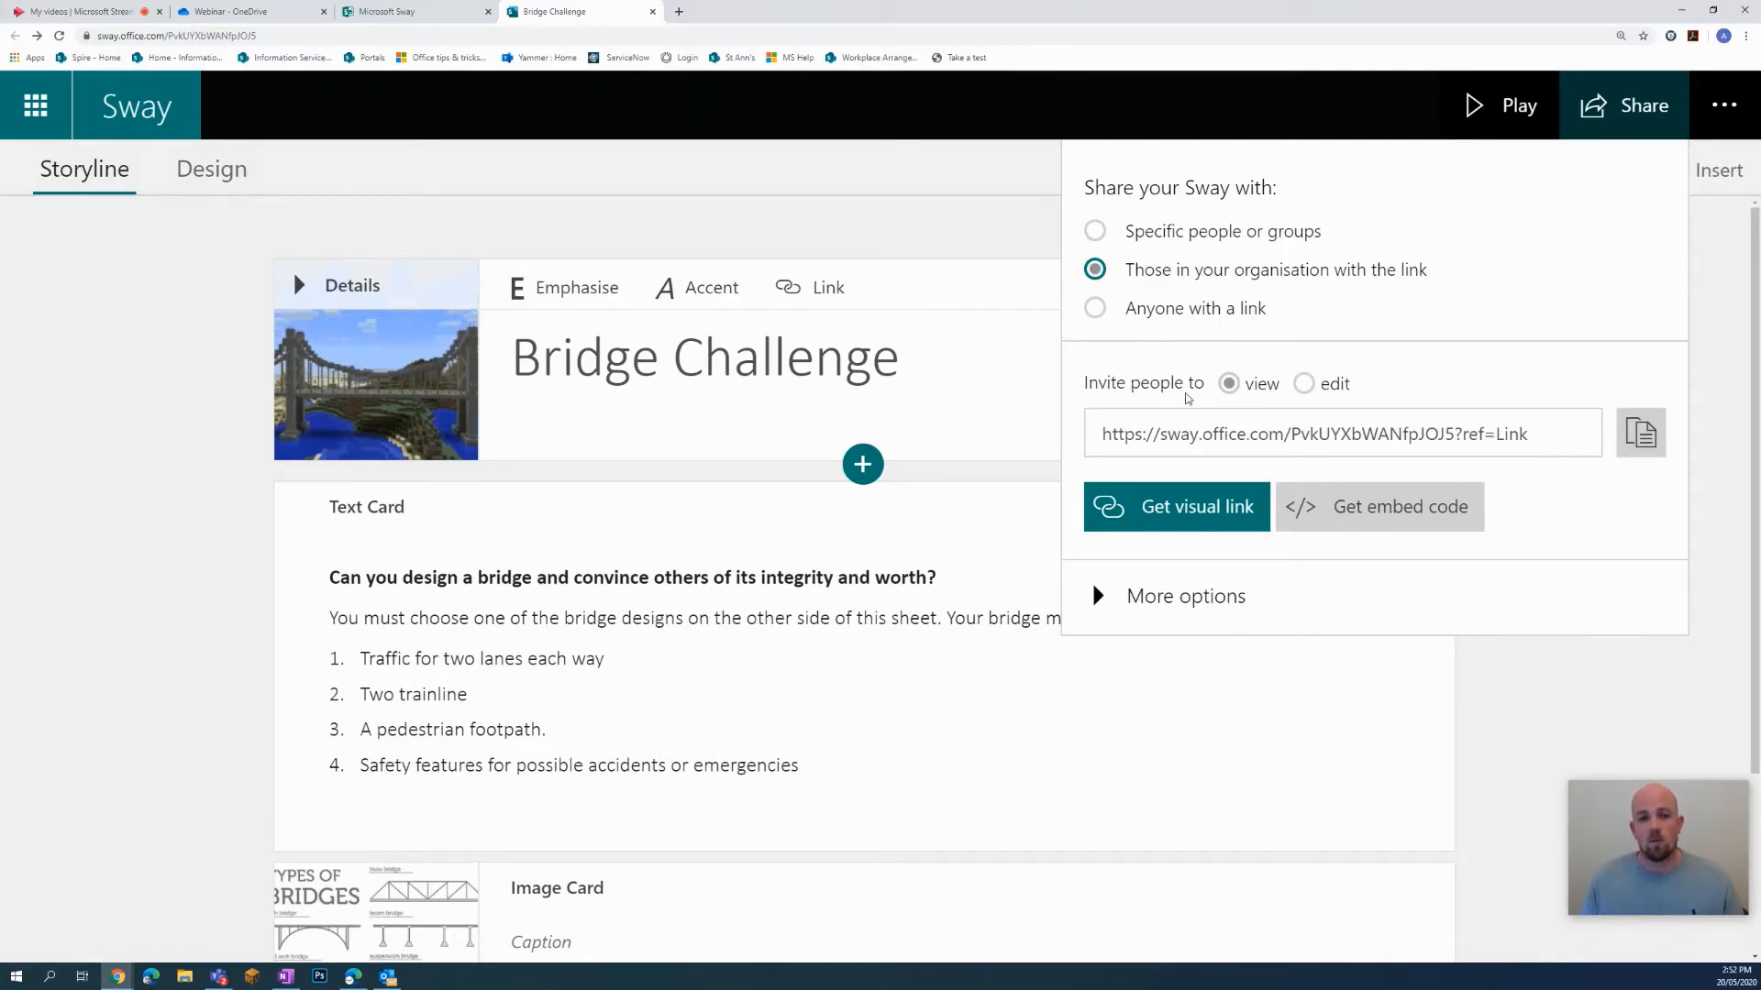
pyautogui.moveTo(1227, 390)
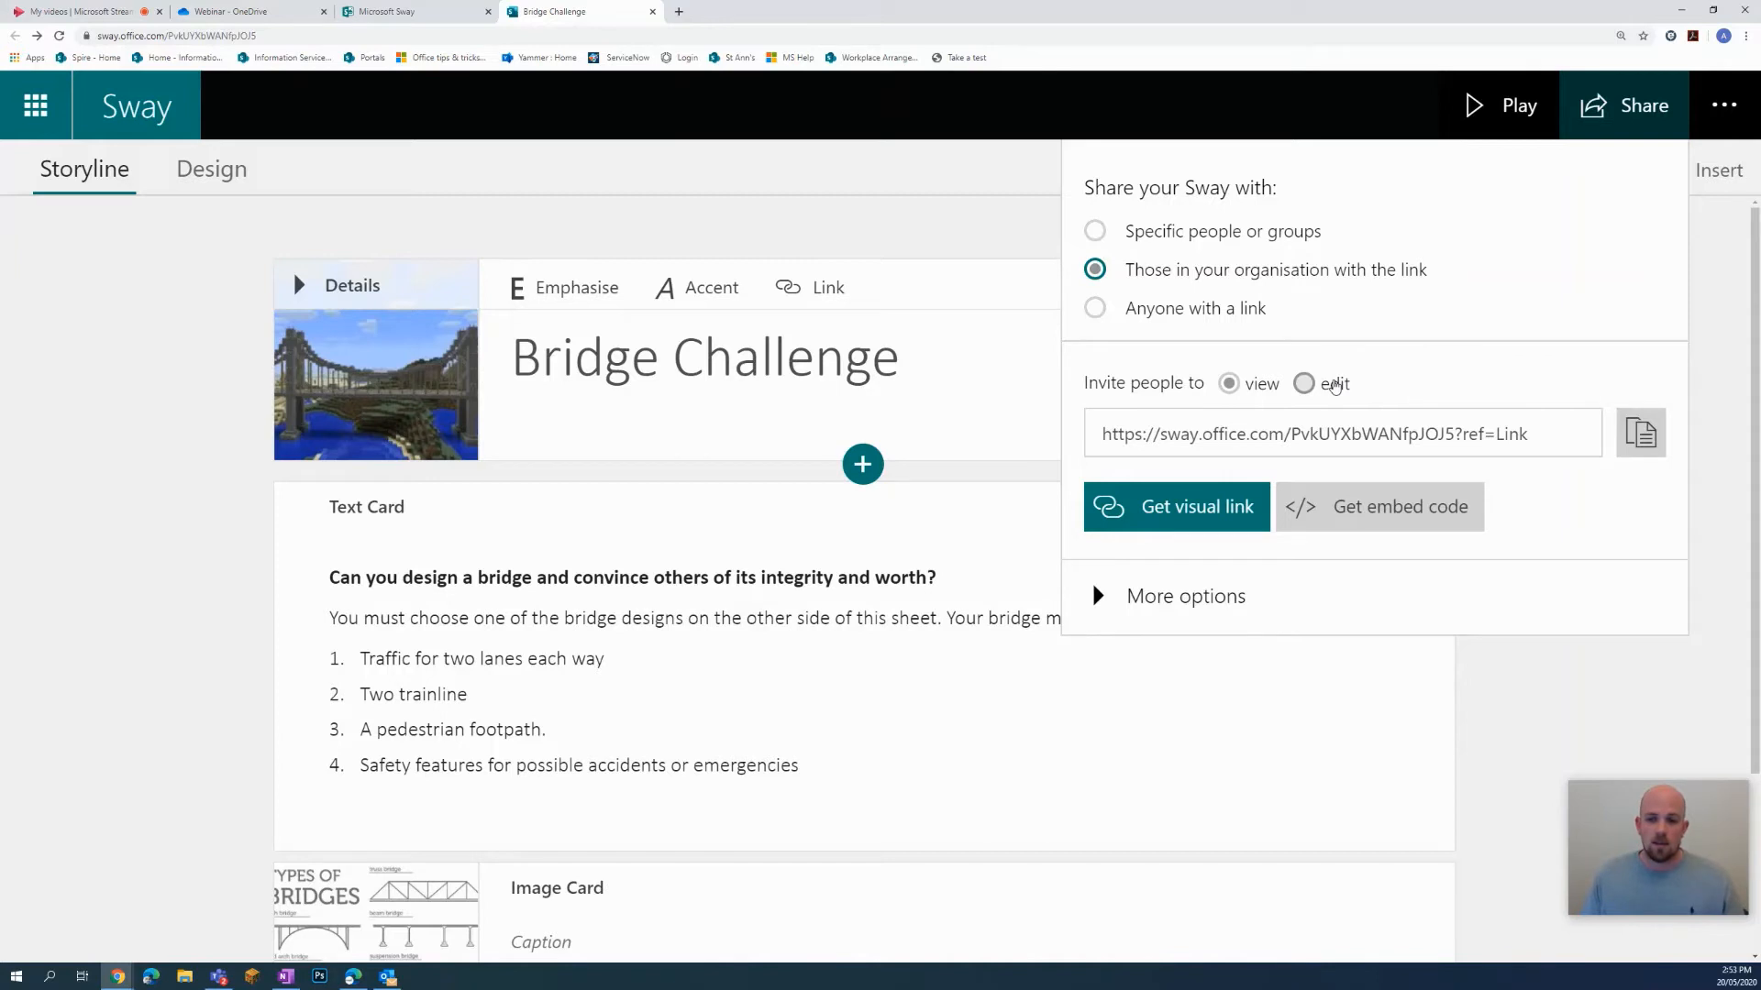
pyautogui.click(1229, 383)
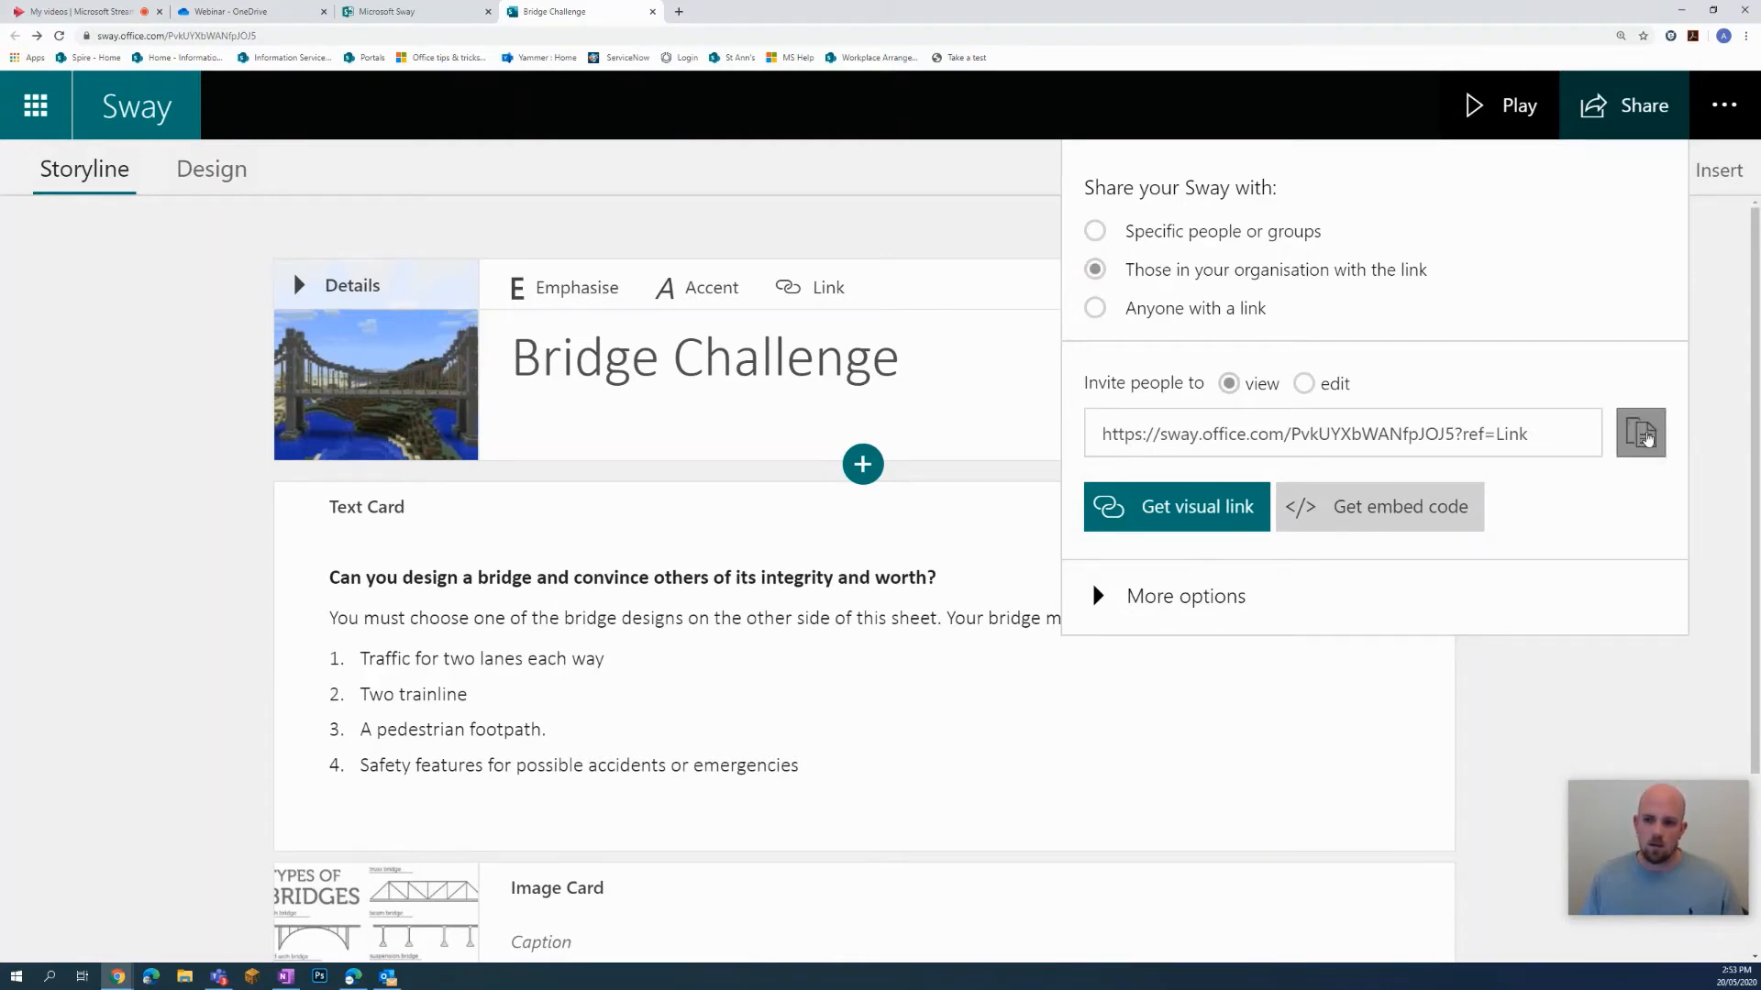
pyautogui.click(1638, 434)
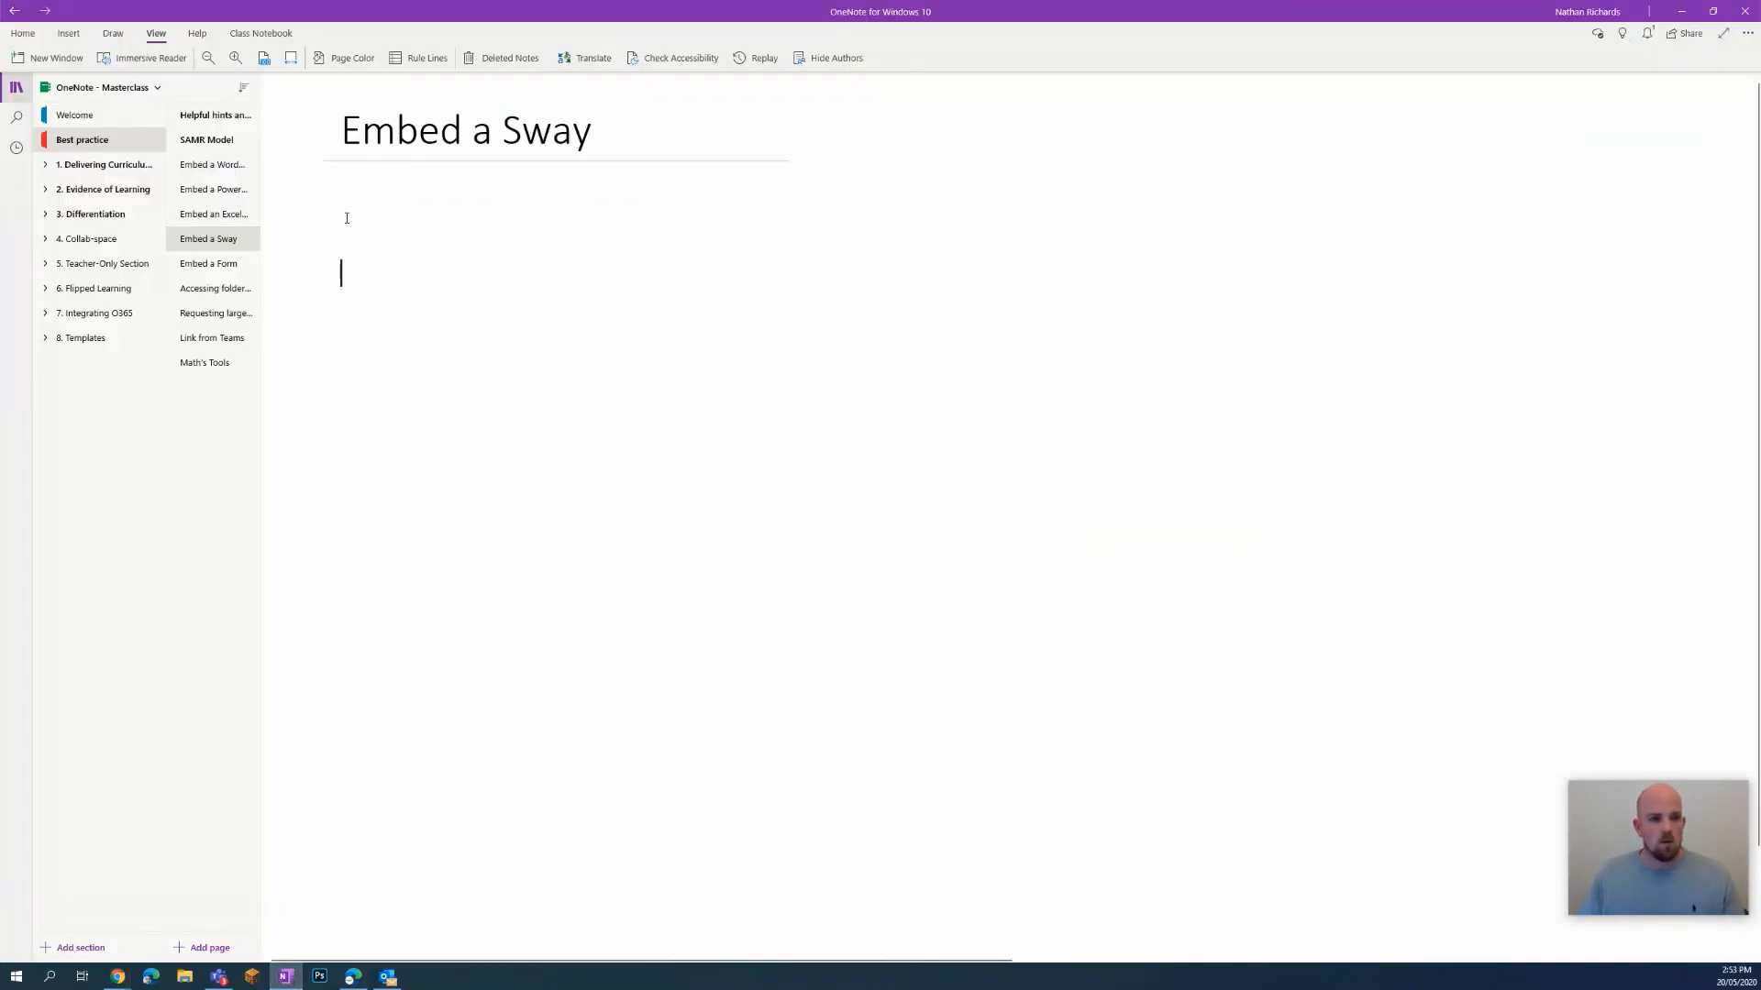
# Paste the Bridge Challenge Sway link onto the Embed a Sway page so it embeds.
pyautogui.rightClick(340, 274)
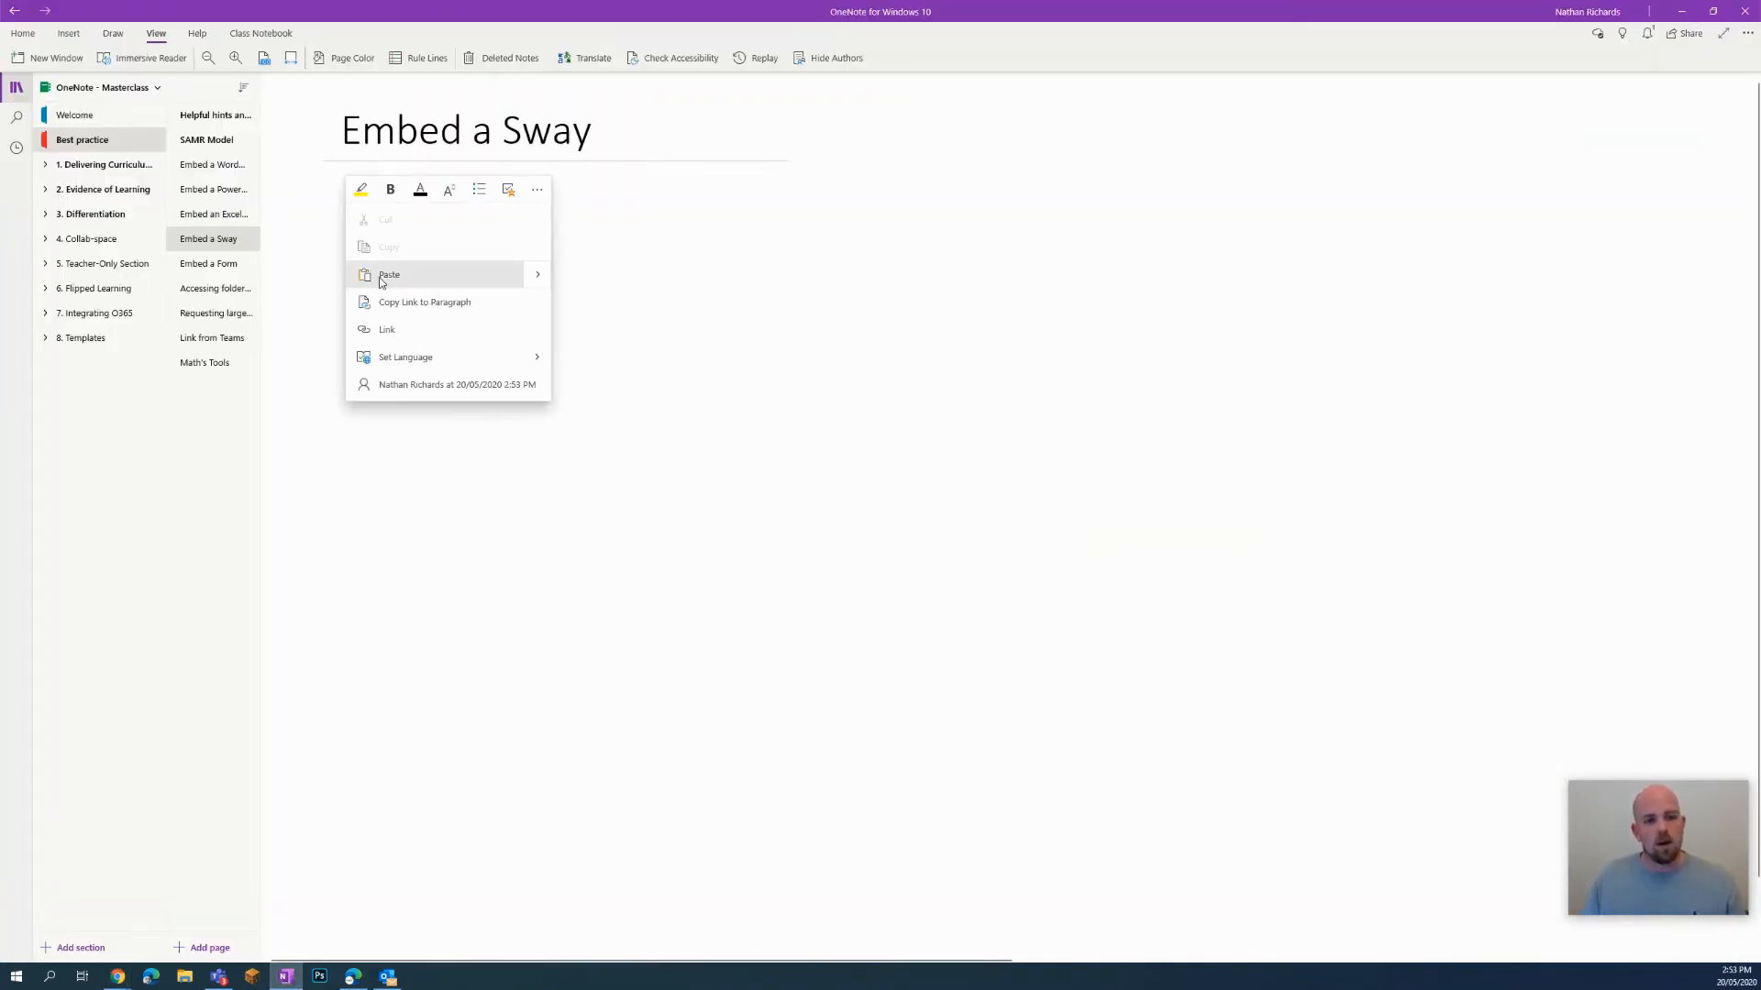
pyautogui.click(389, 274)
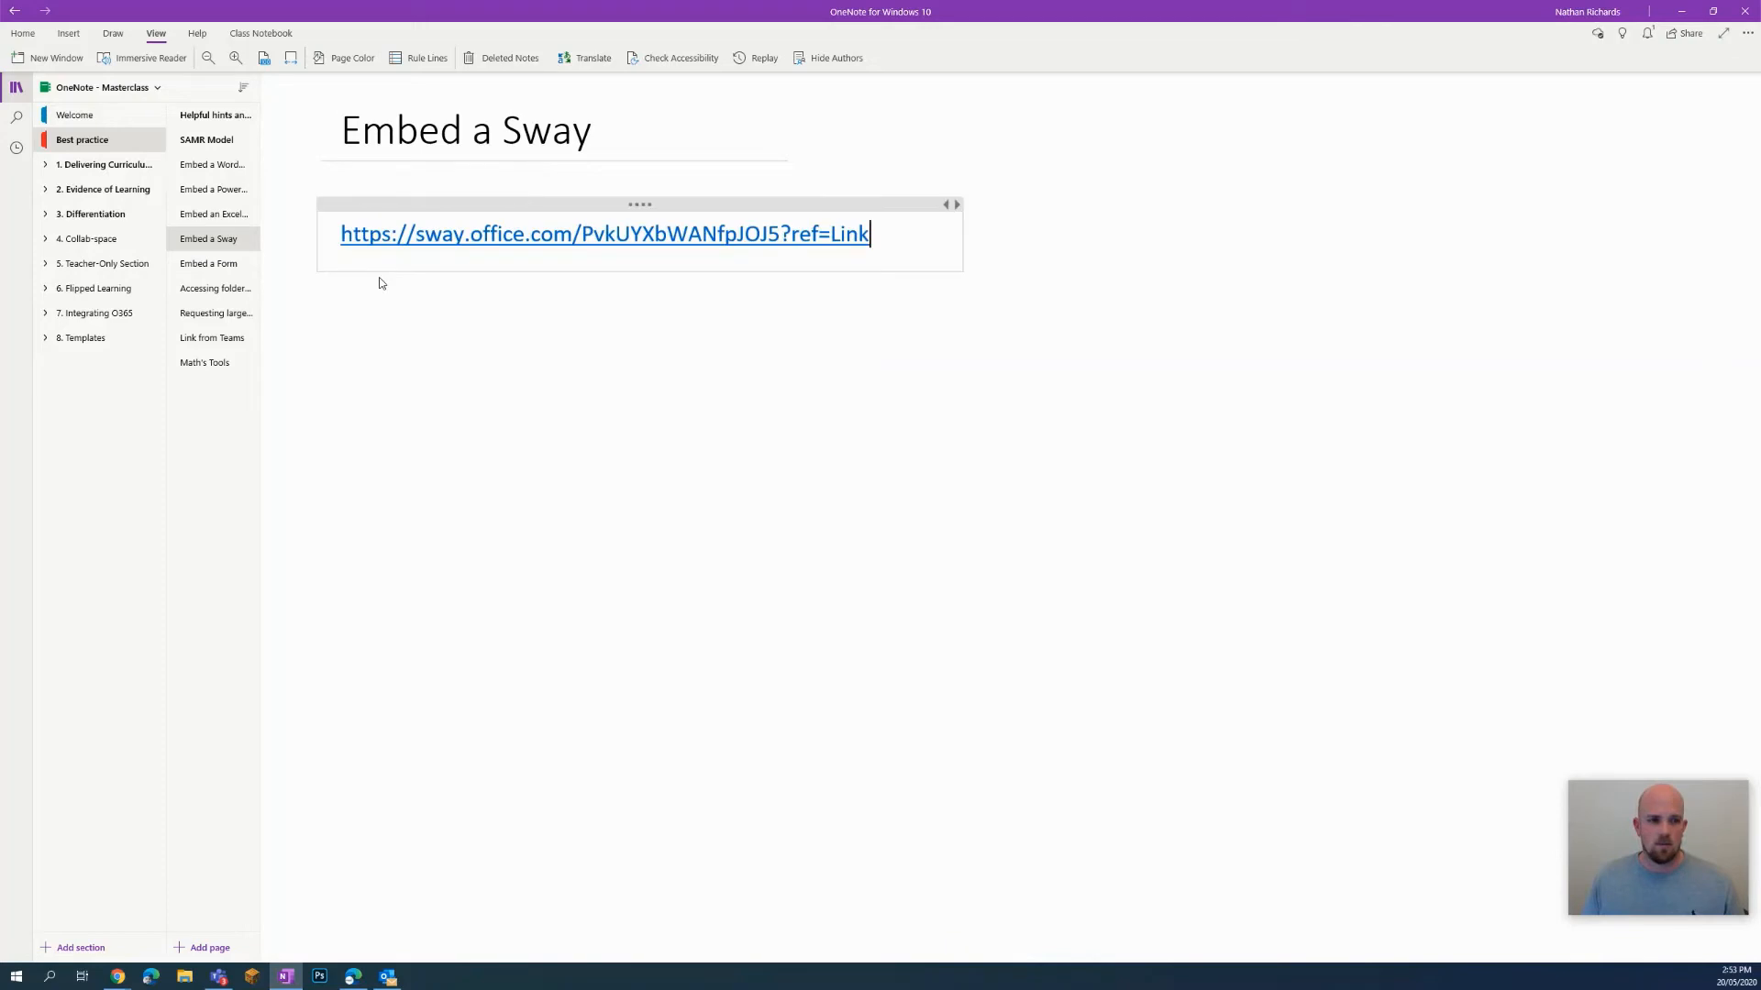
pyautogui.press('enter')
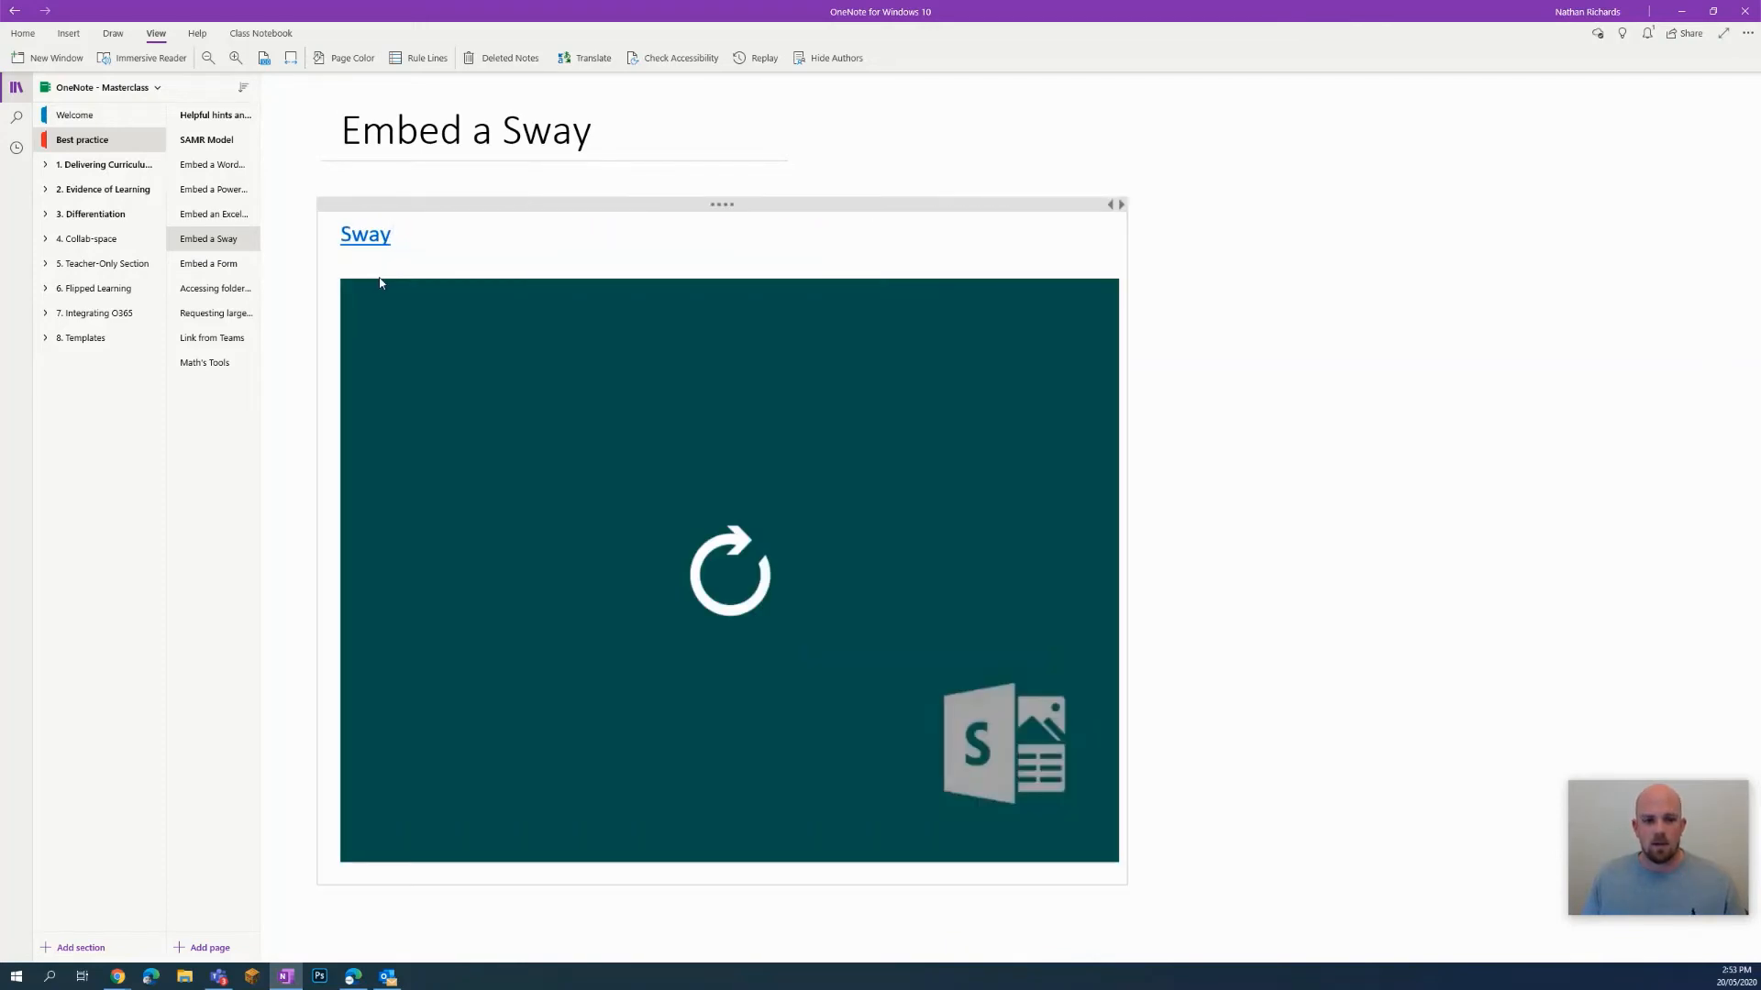